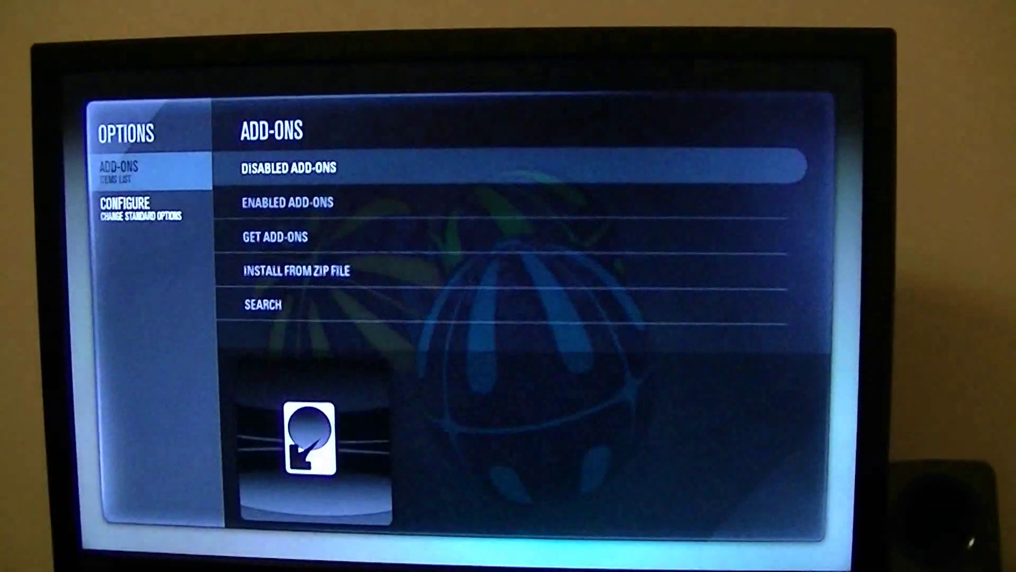
# Open the MCERemote add-on (version 2.0.4) details from the Enabled Add-ons list
pyautogui.press('down')
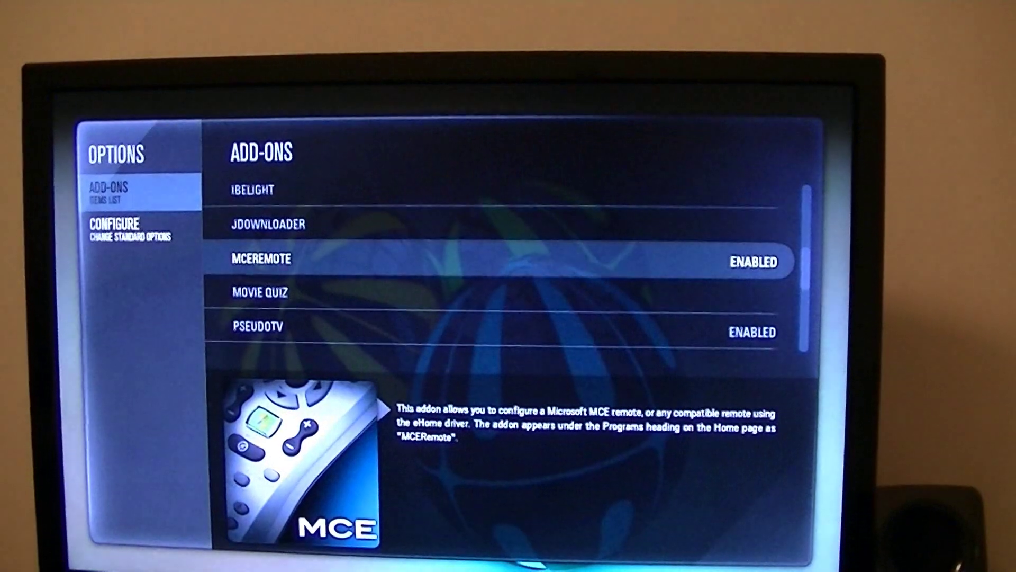
pyautogui.click(261, 258)
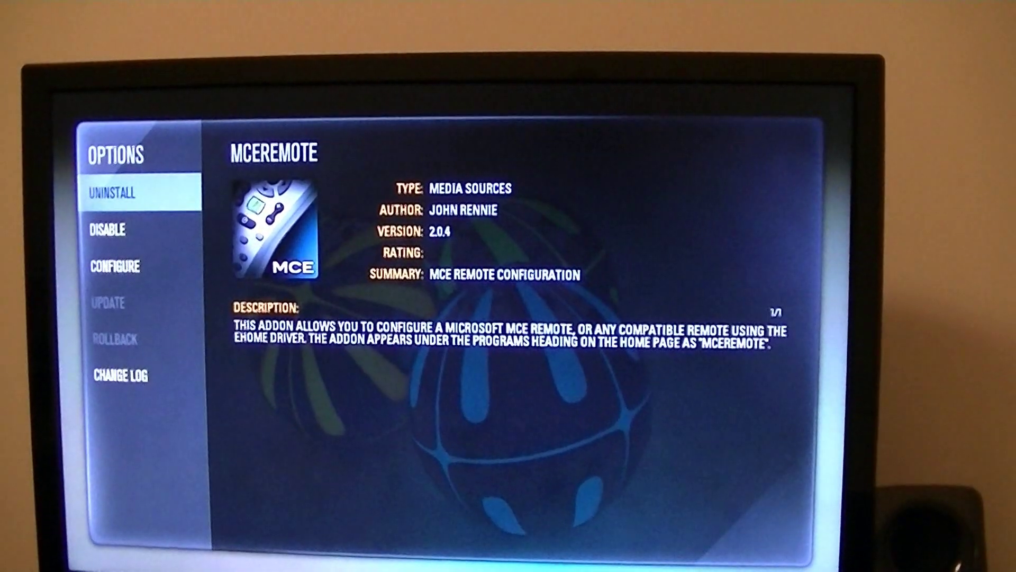